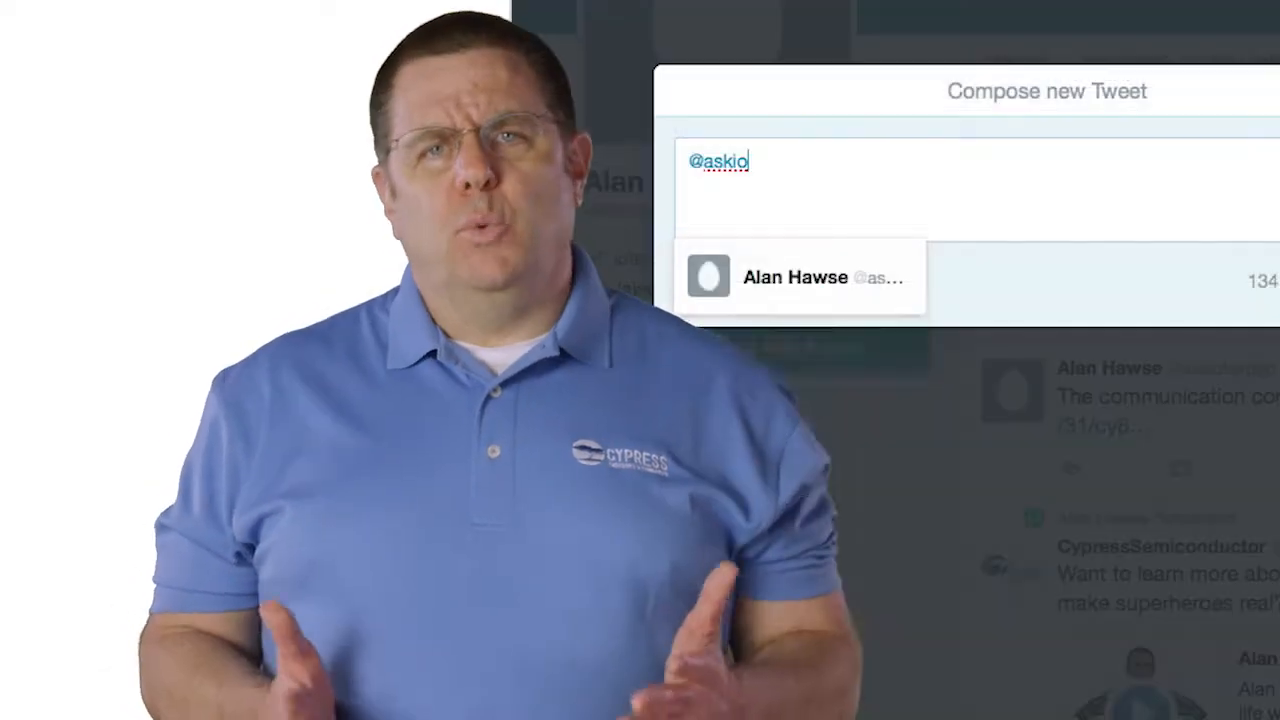
text(texpert)
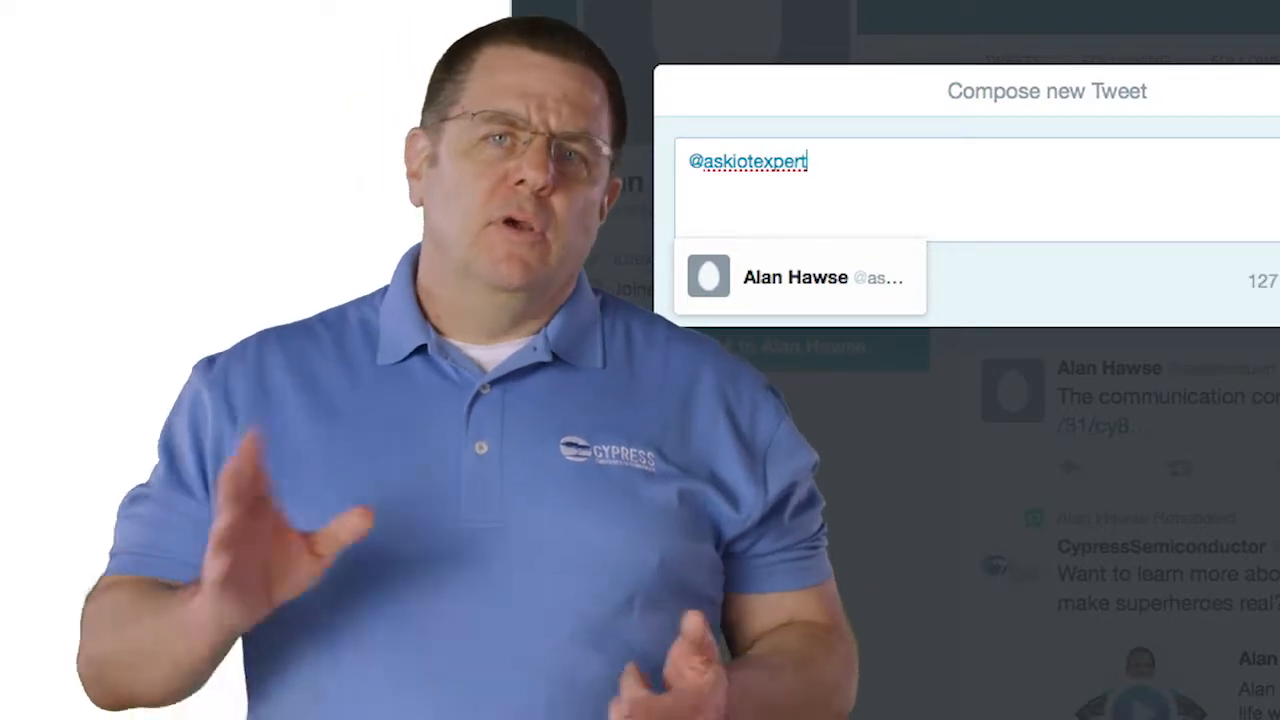